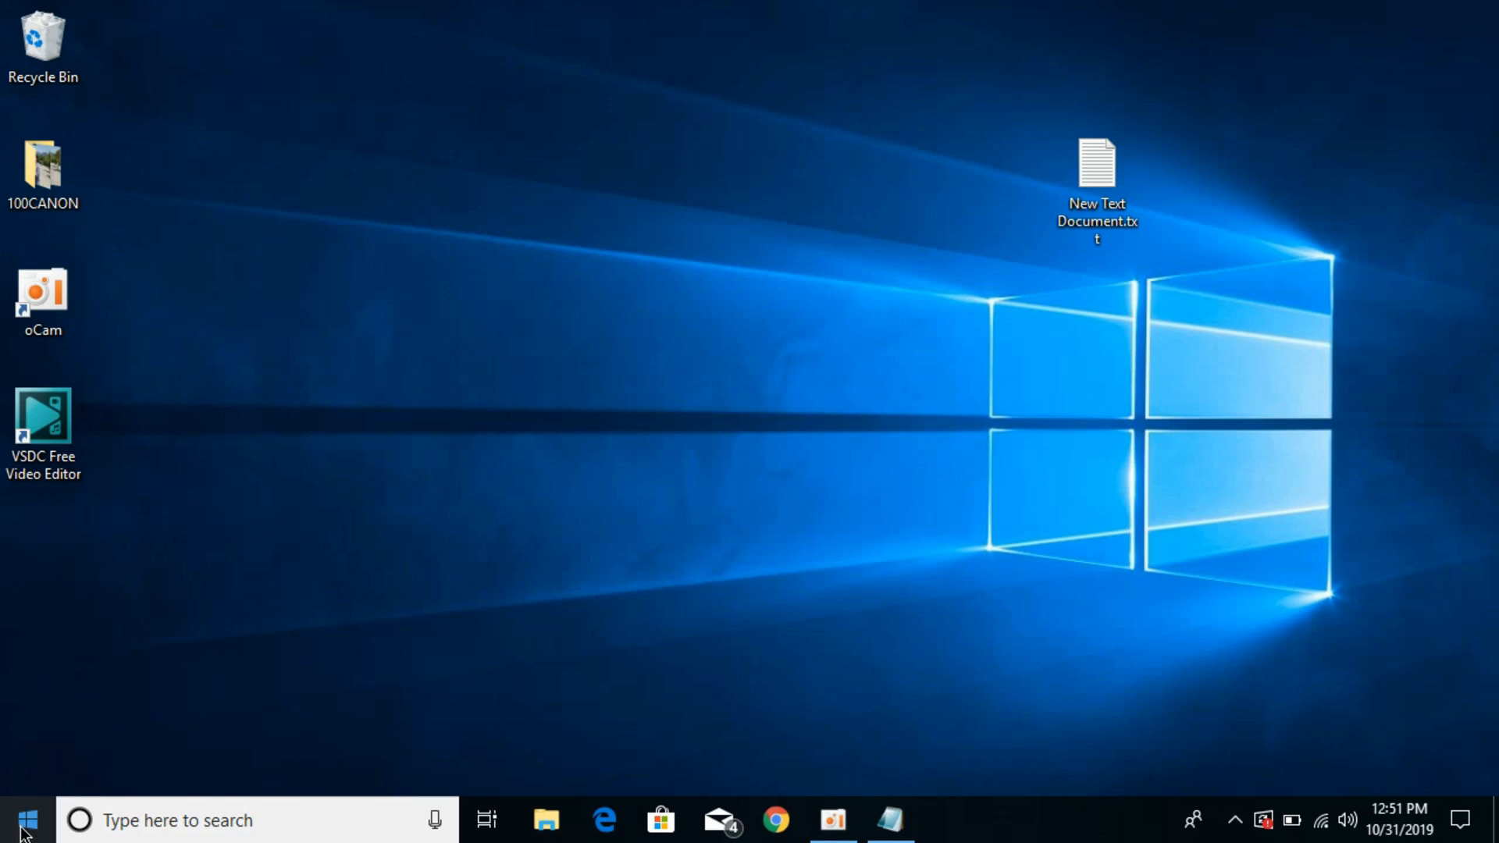
Step: Search the Start menu for 'cmd' and bring up Command Prompt's run options
left_click(25, 820)
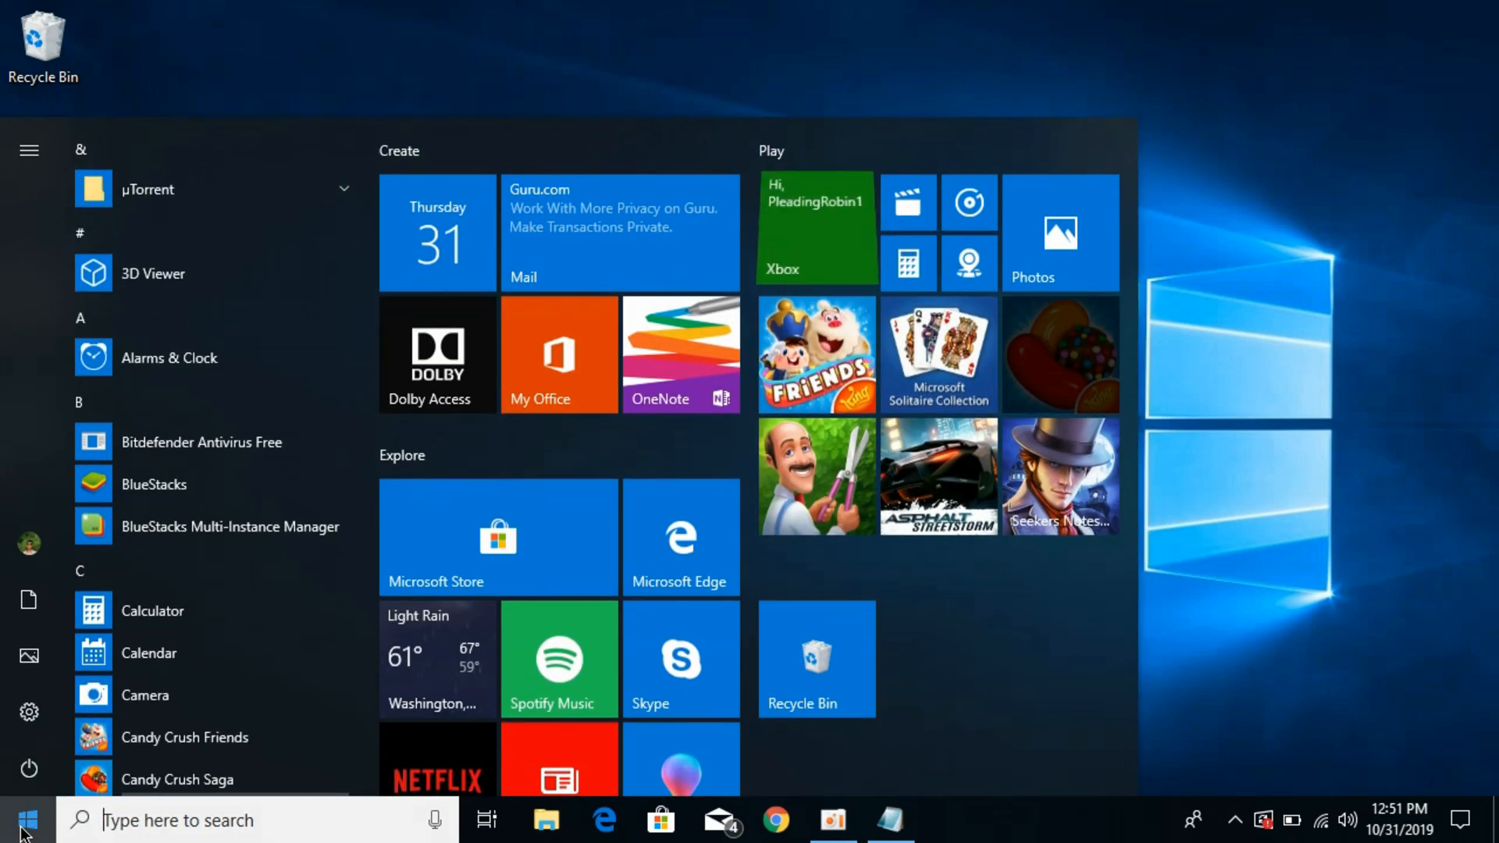
type("cm")
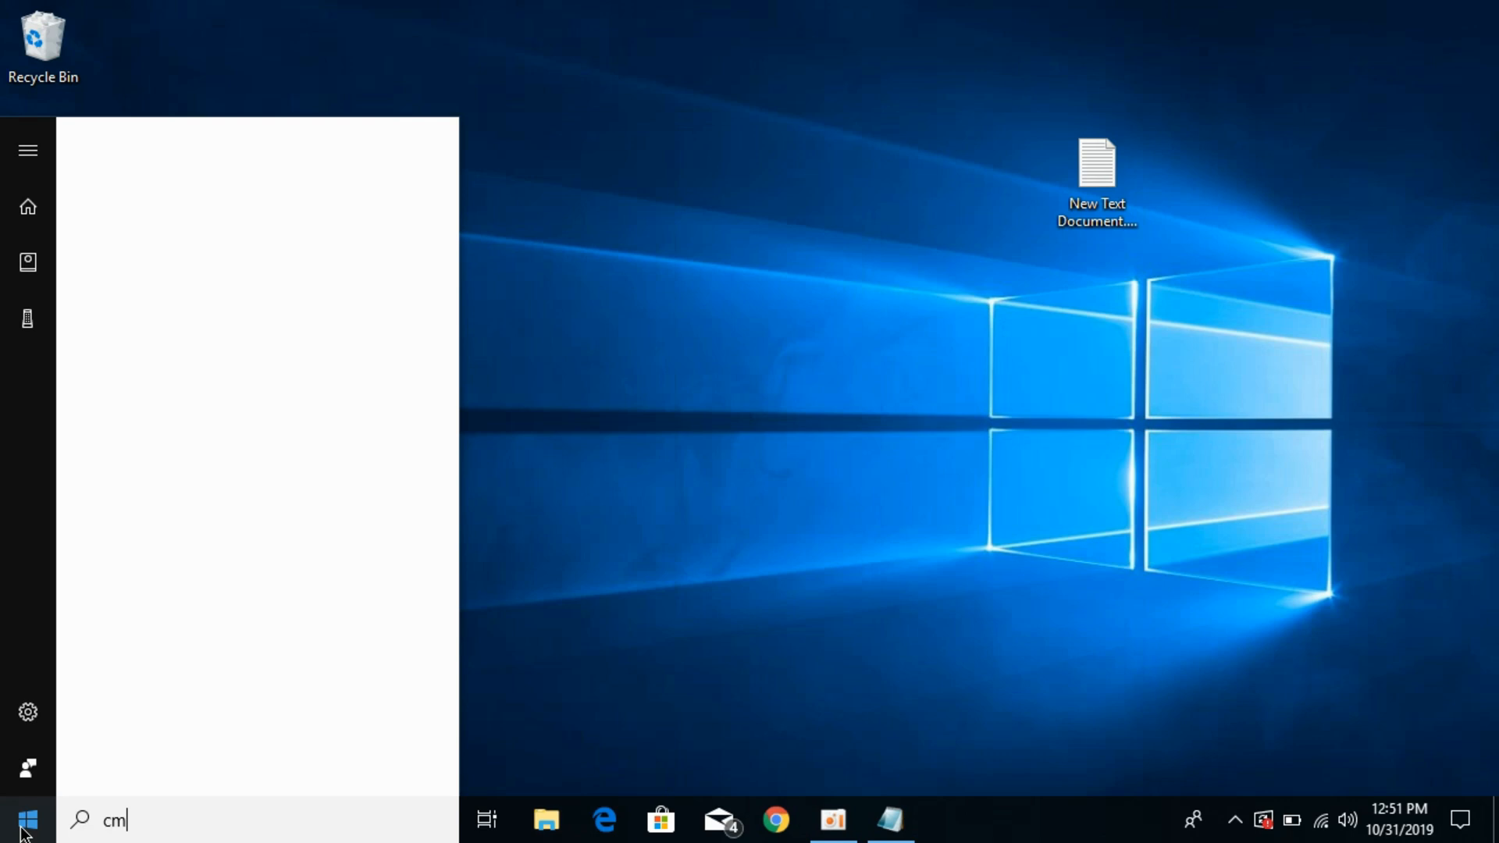
type("cm")
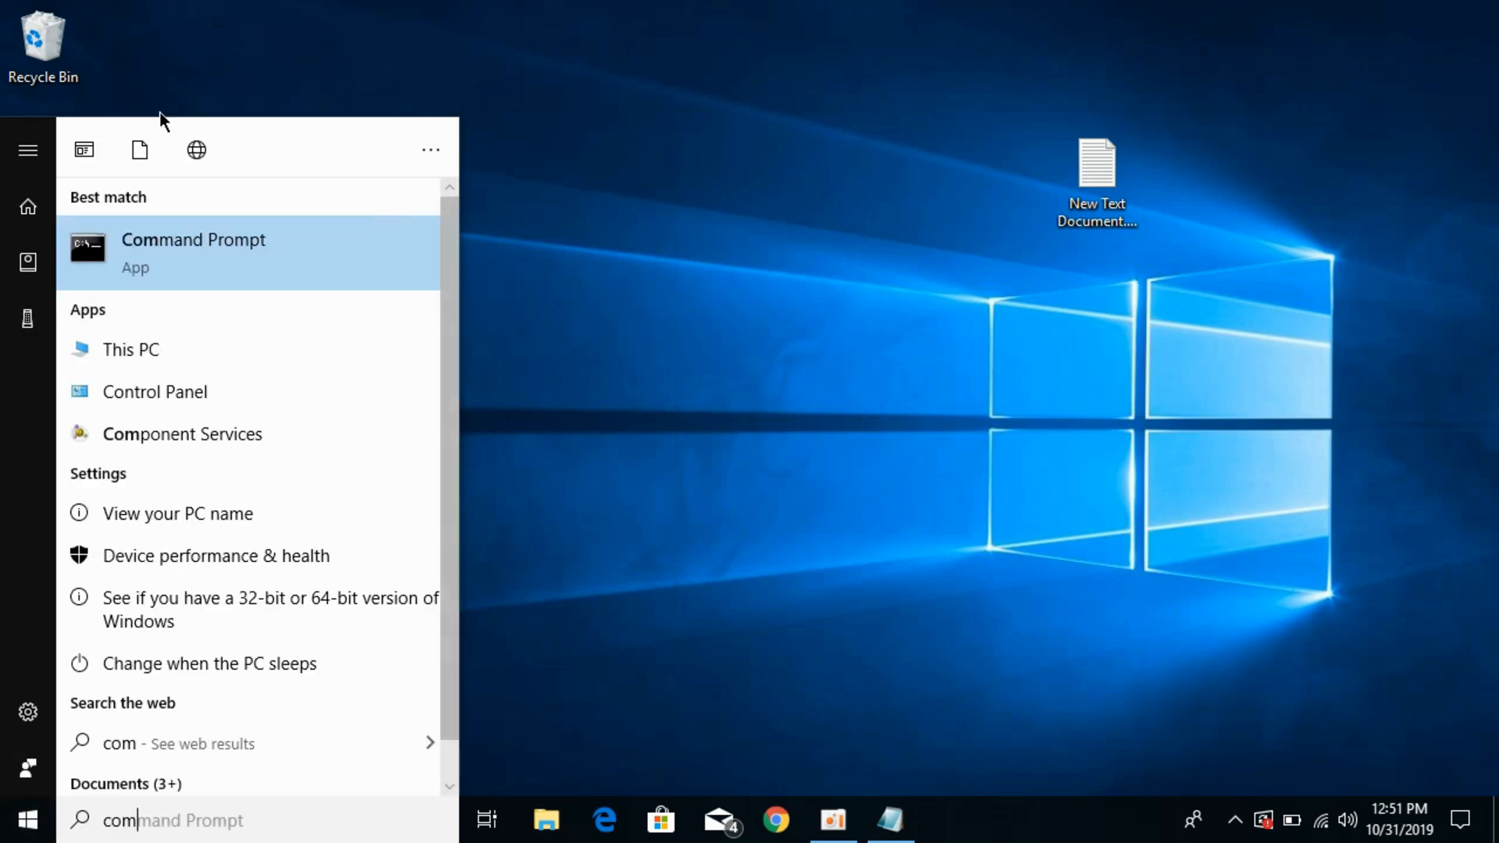
right_click(192, 247)
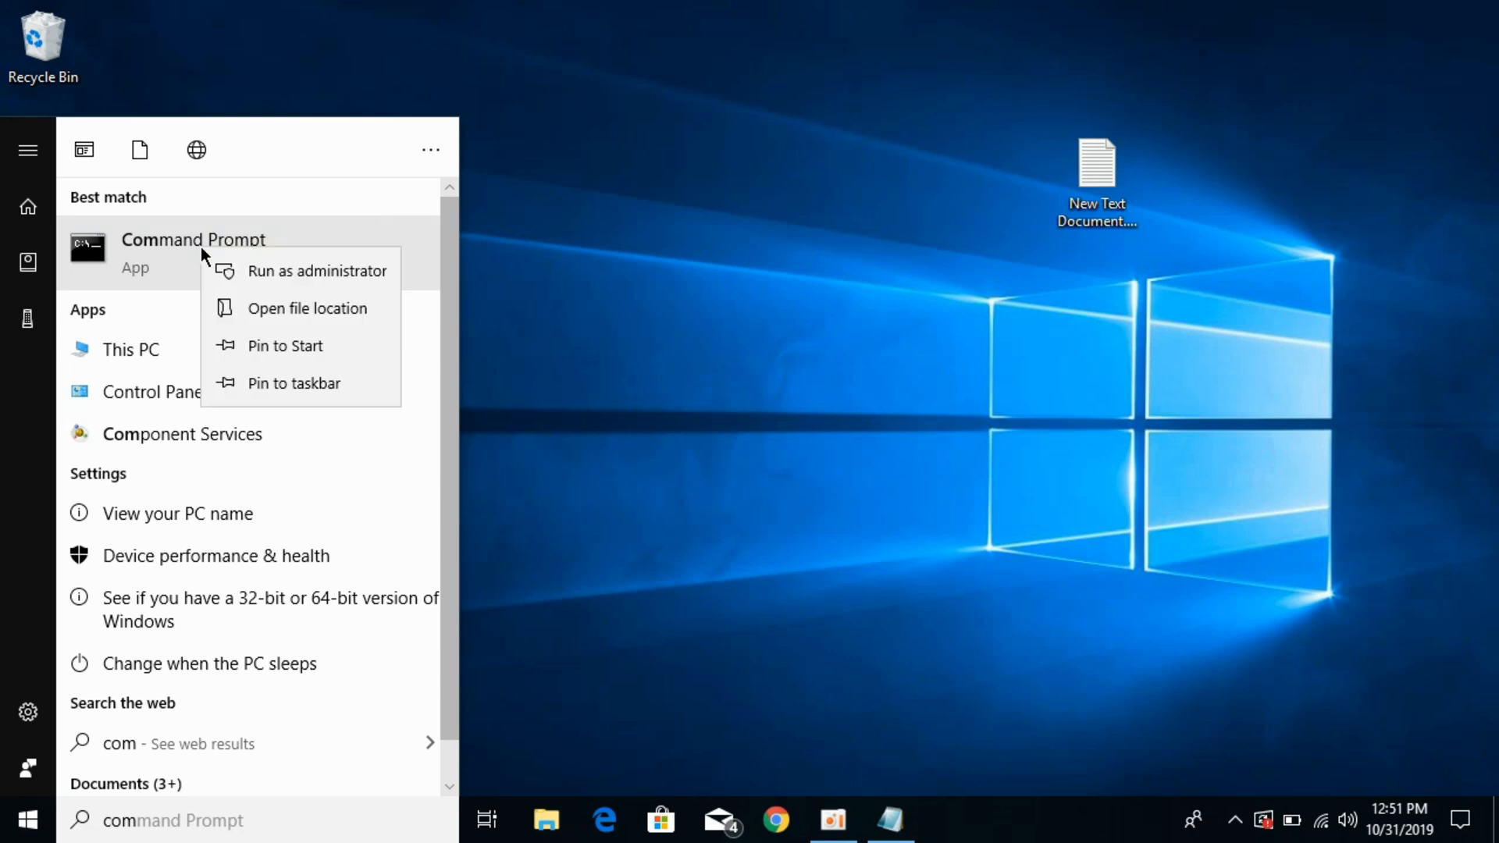
mouse_move(315, 277)
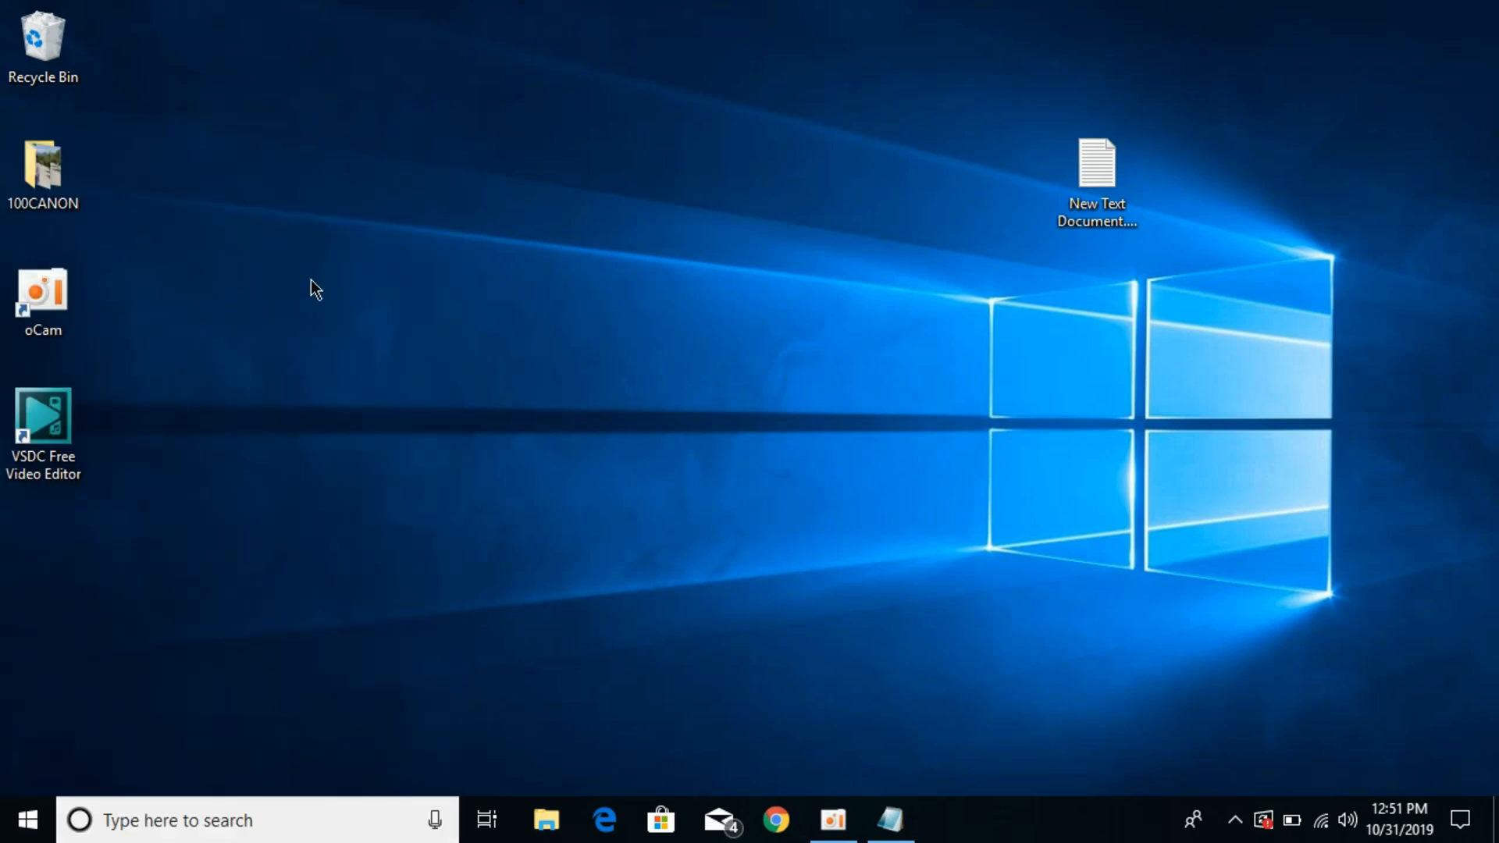
mouse_move(614, 578)
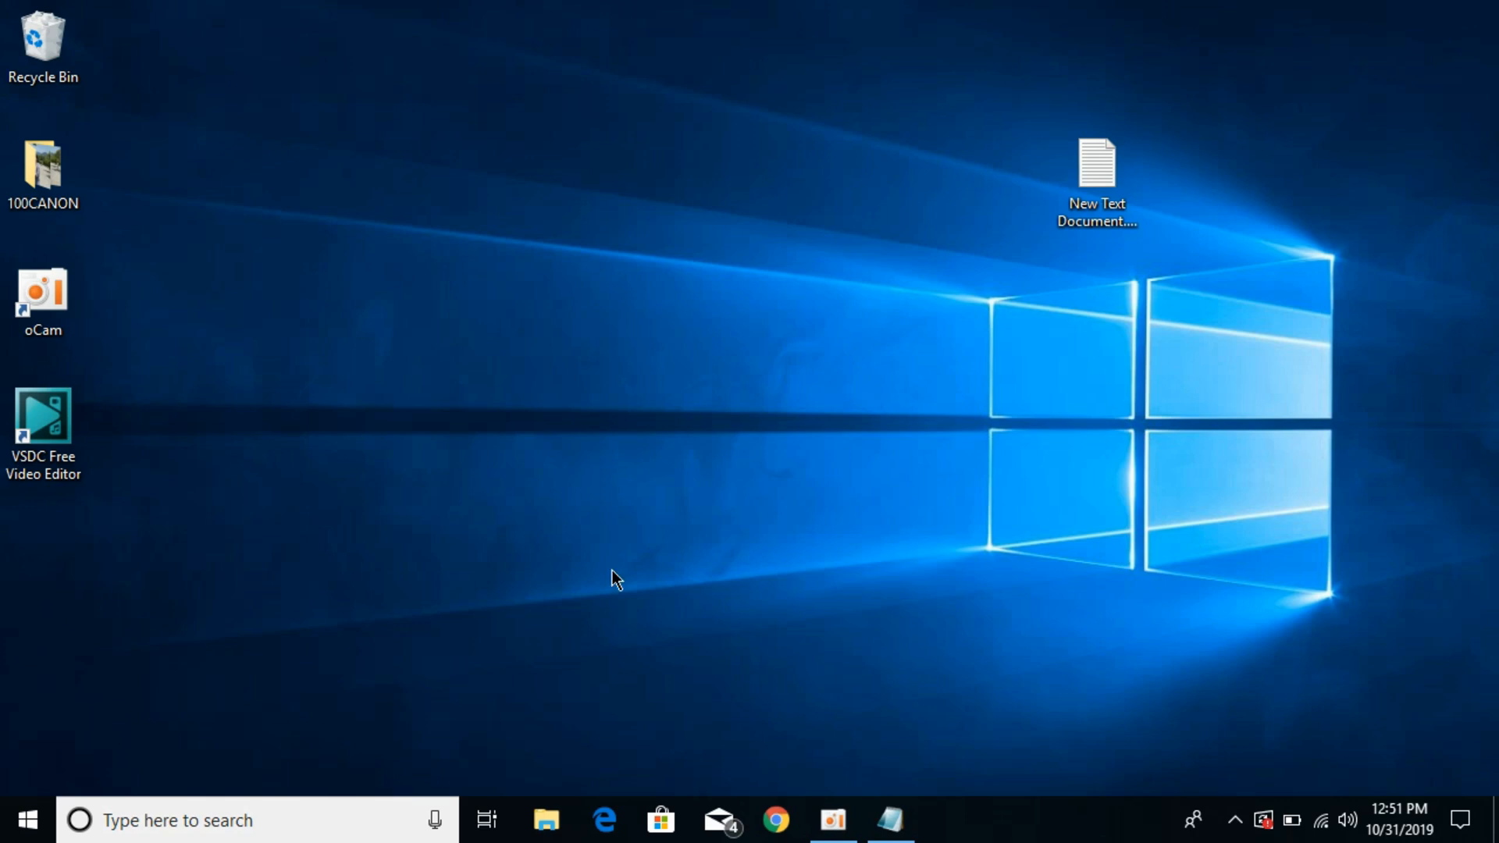
Step: Approve the UAC prompt and open New Text Document.txt holding the del commands
left_click(945, 819)
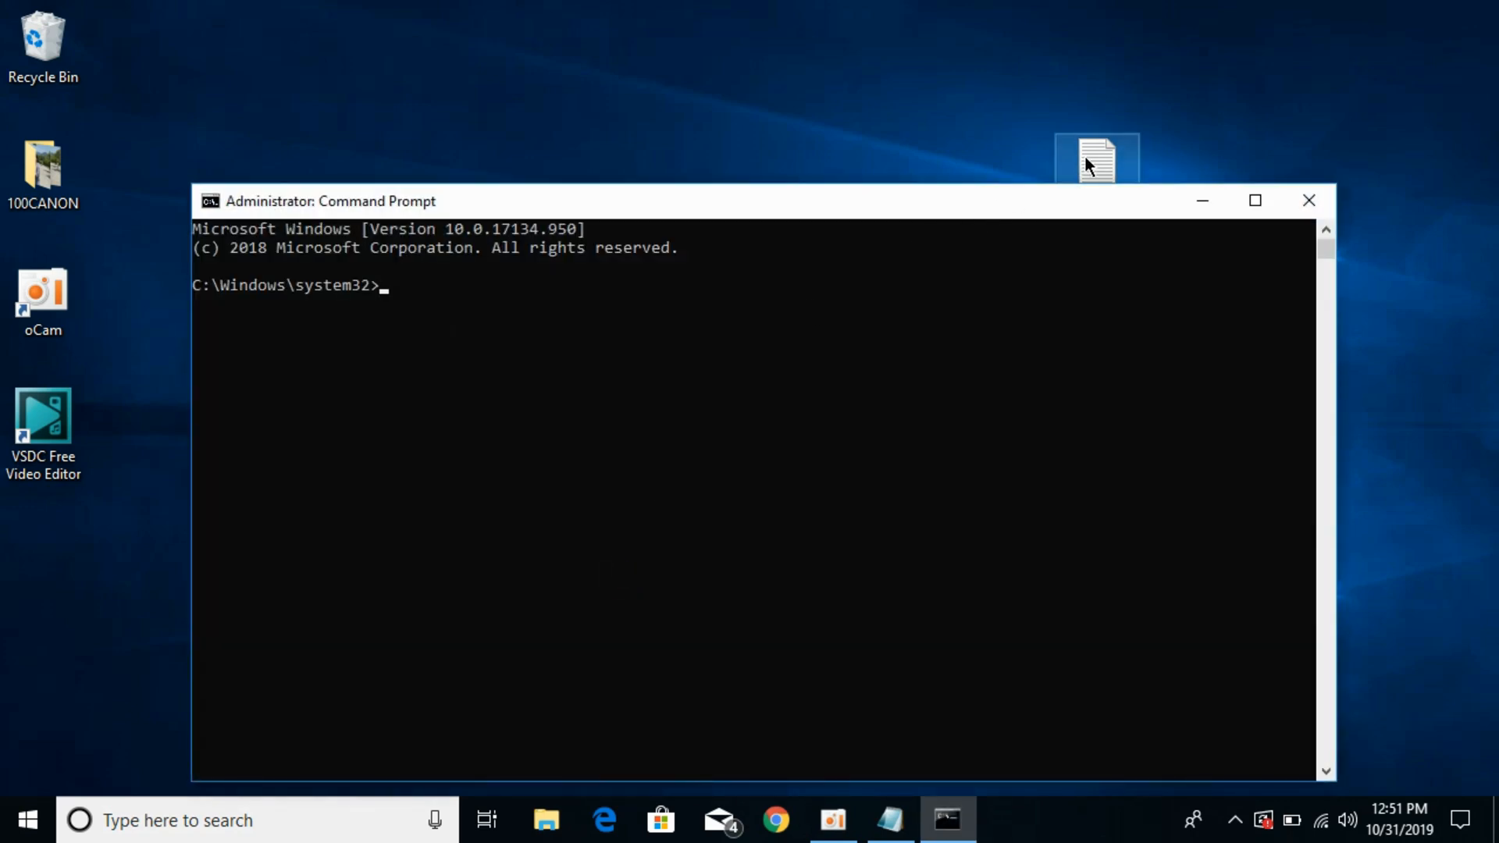
double_click(1095, 159)
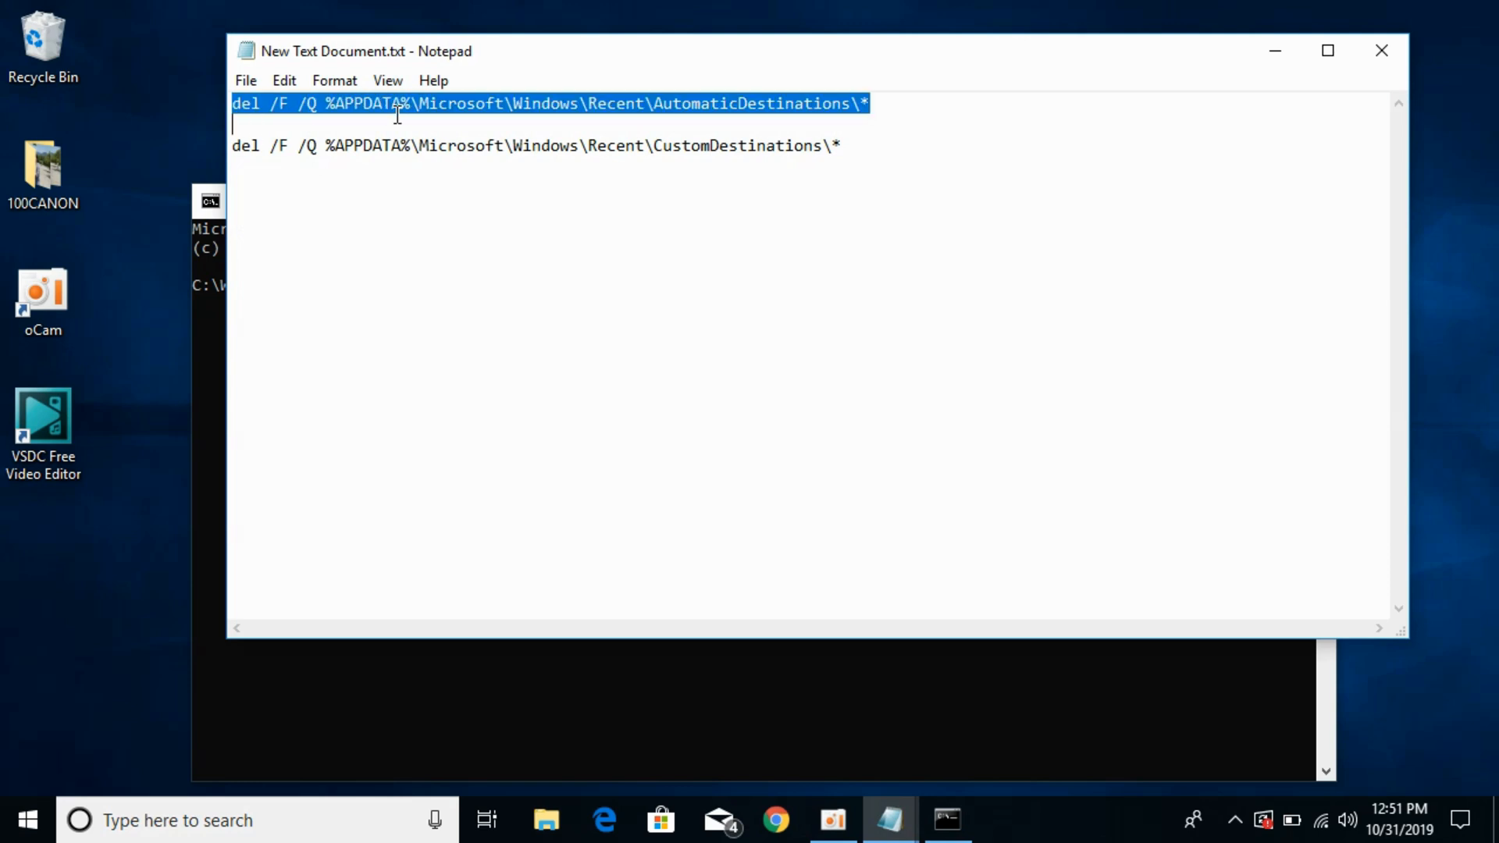
mouse_move(1060, 78)
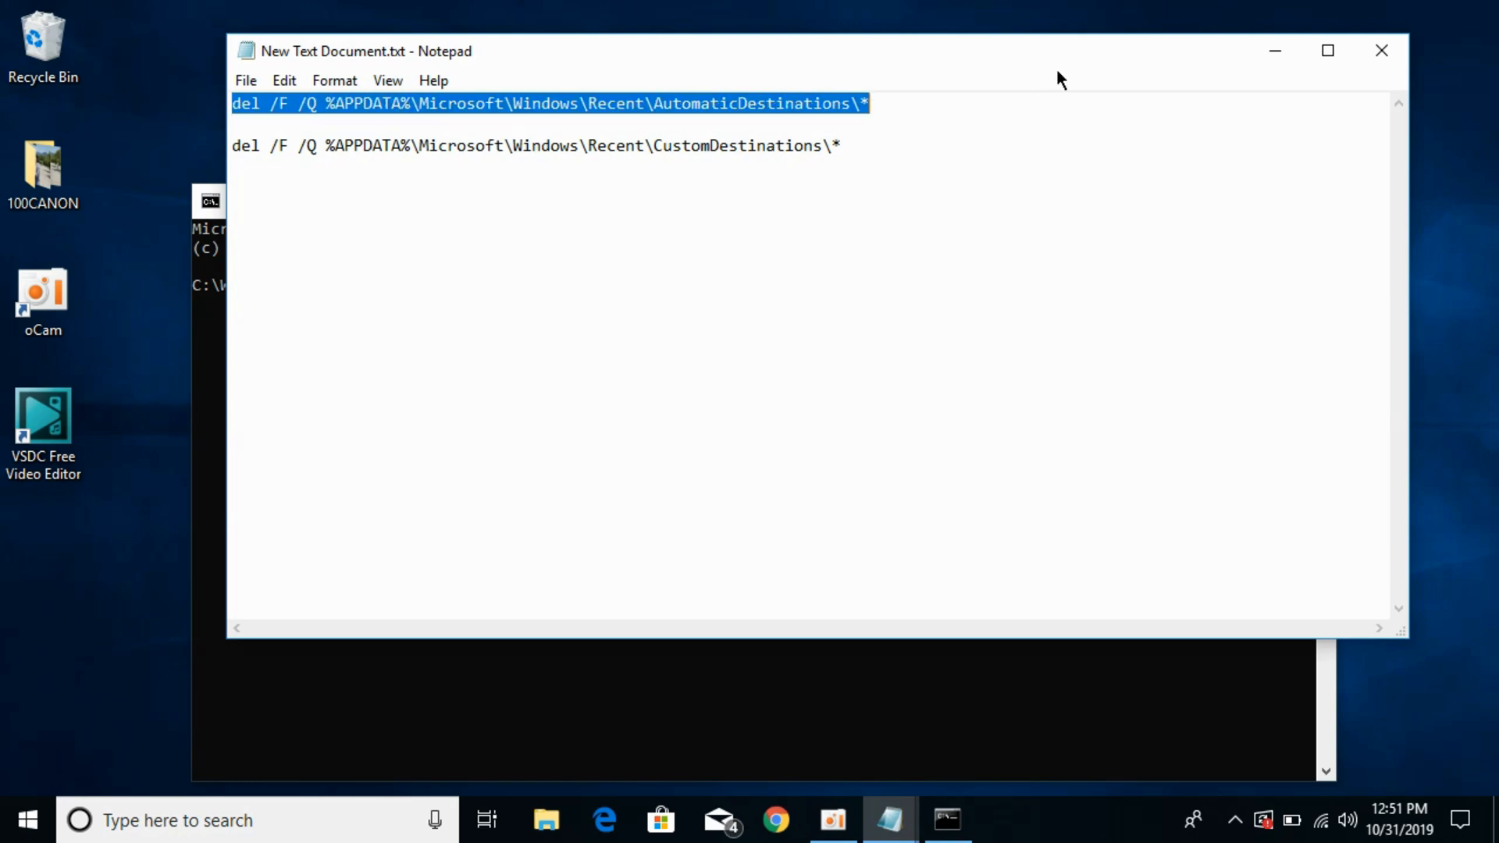
Step: Paste and run the AutomaticDestinations and CustomDestinations del commands, then close the prompt
right_click(826, 114)
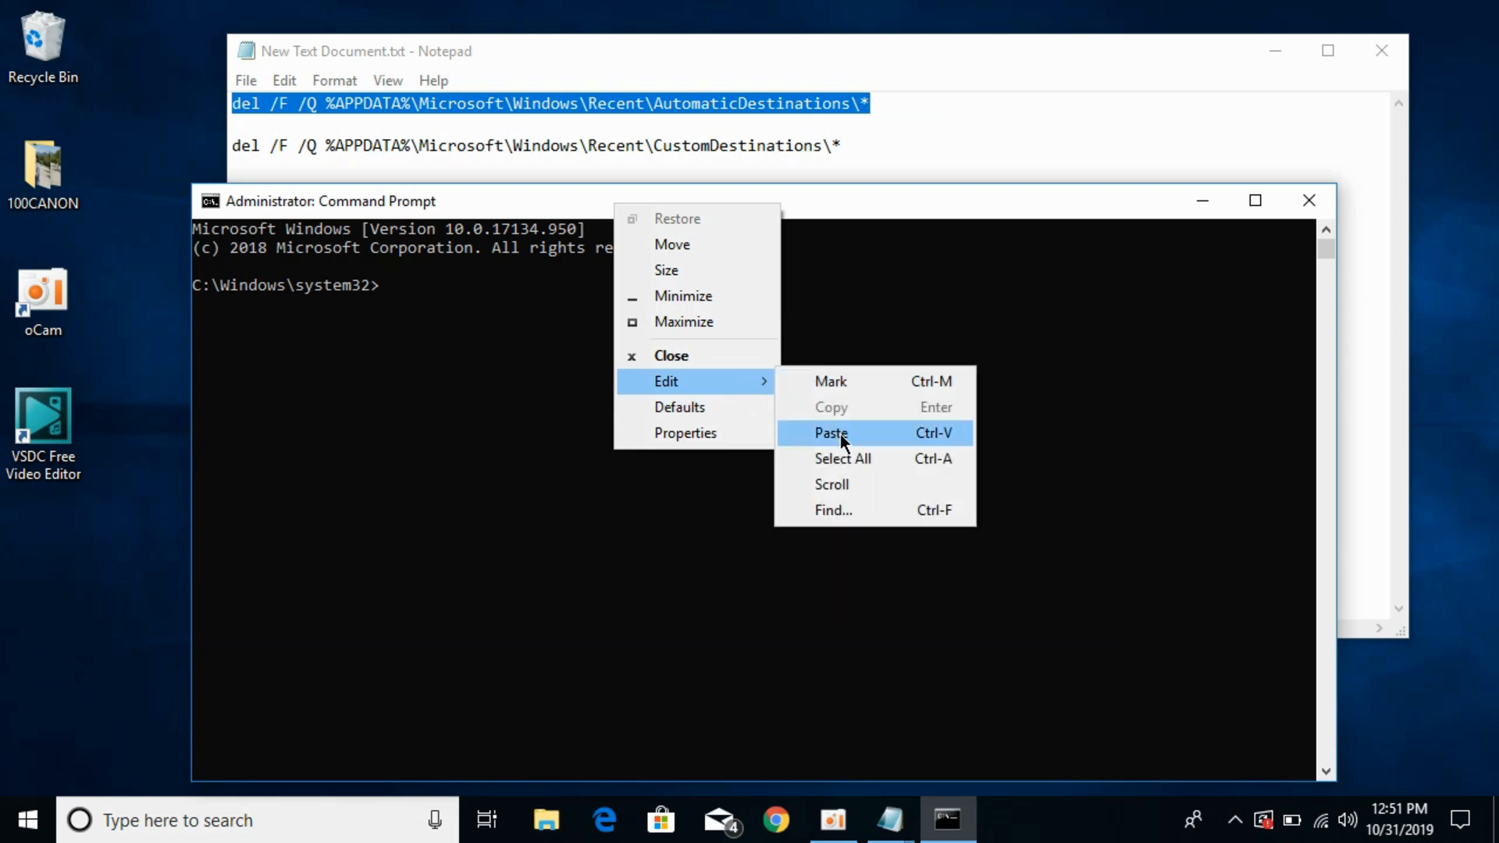
left_click(830, 433)
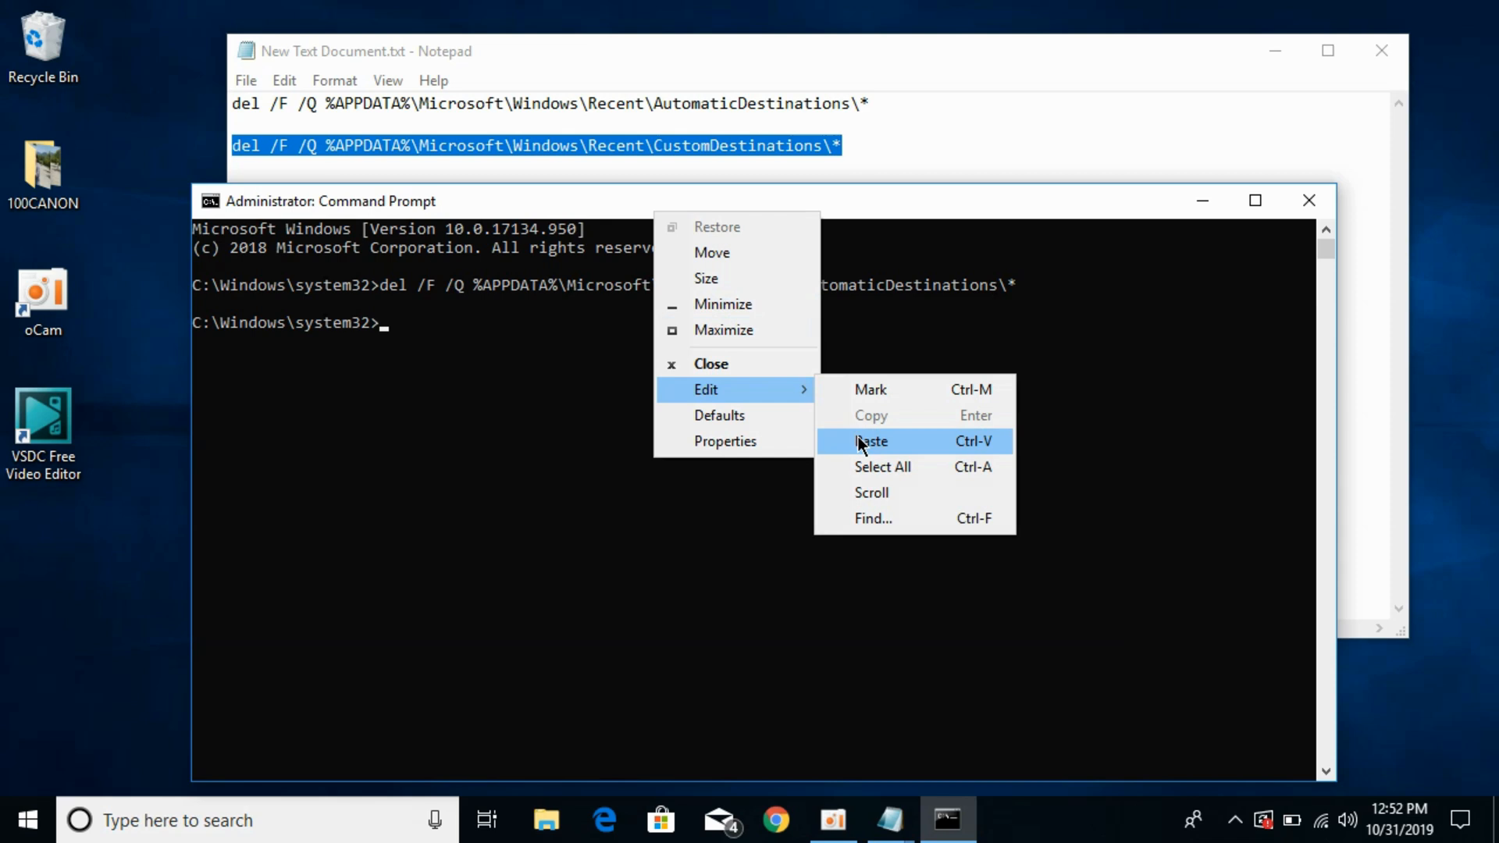
left_click(872, 441)
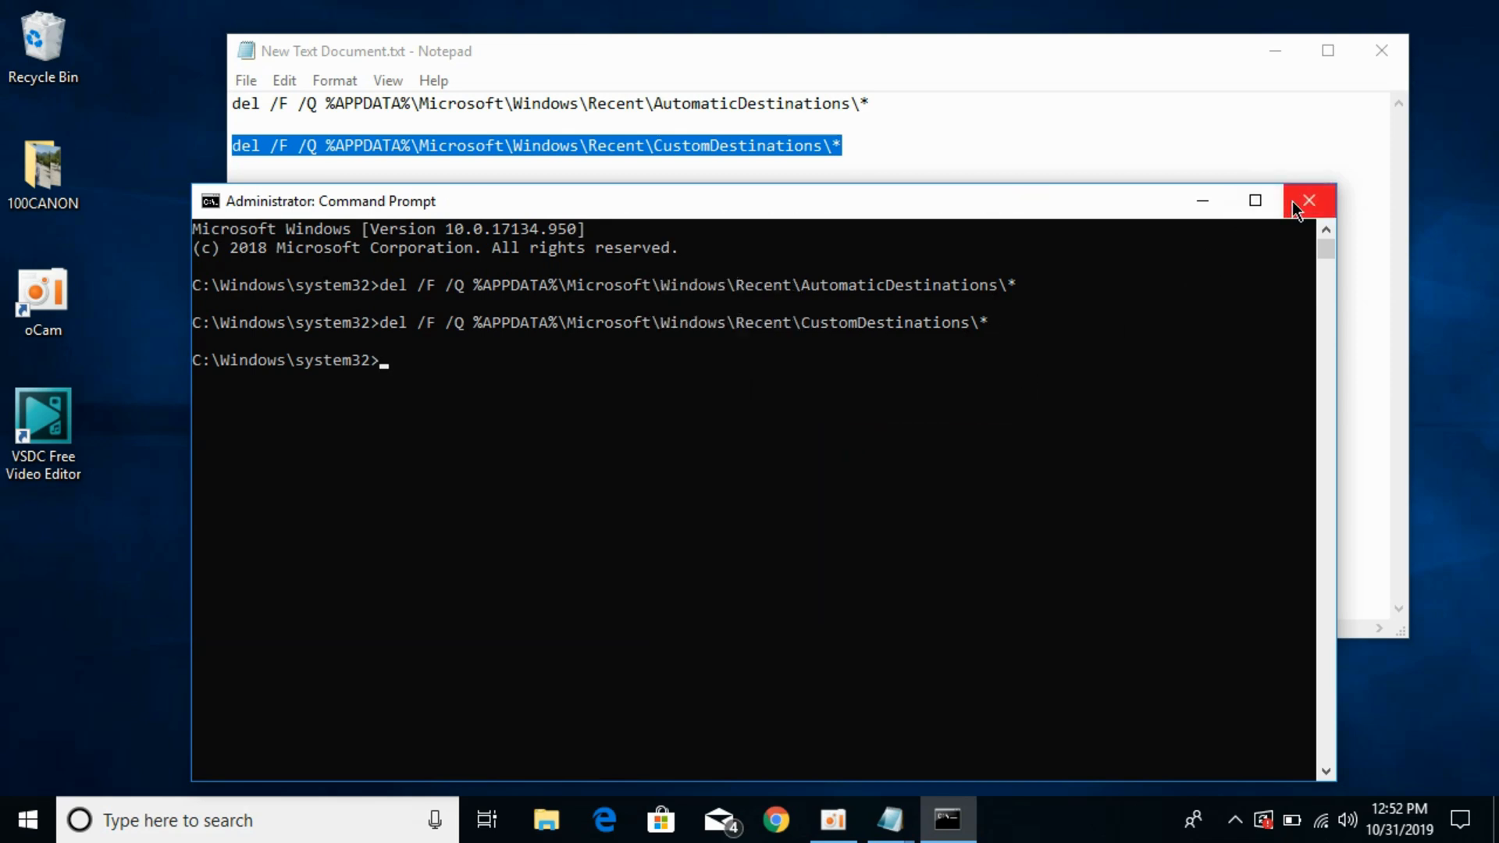
left_click(1308, 201)
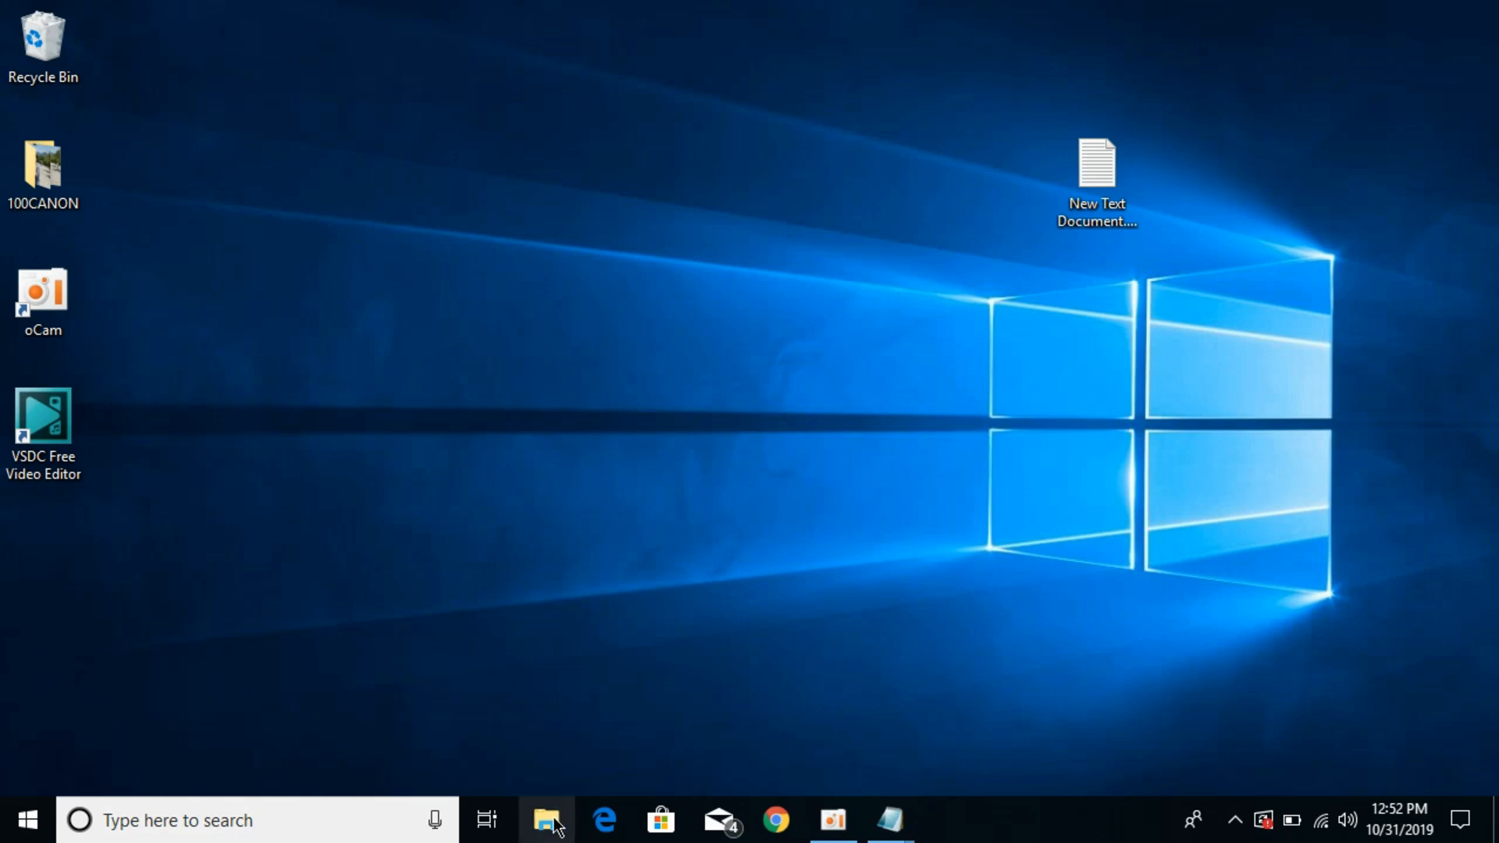
Step: Launch File Explorer and bring up Folder Options via File > Change folder and search options
left_click(545, 820)
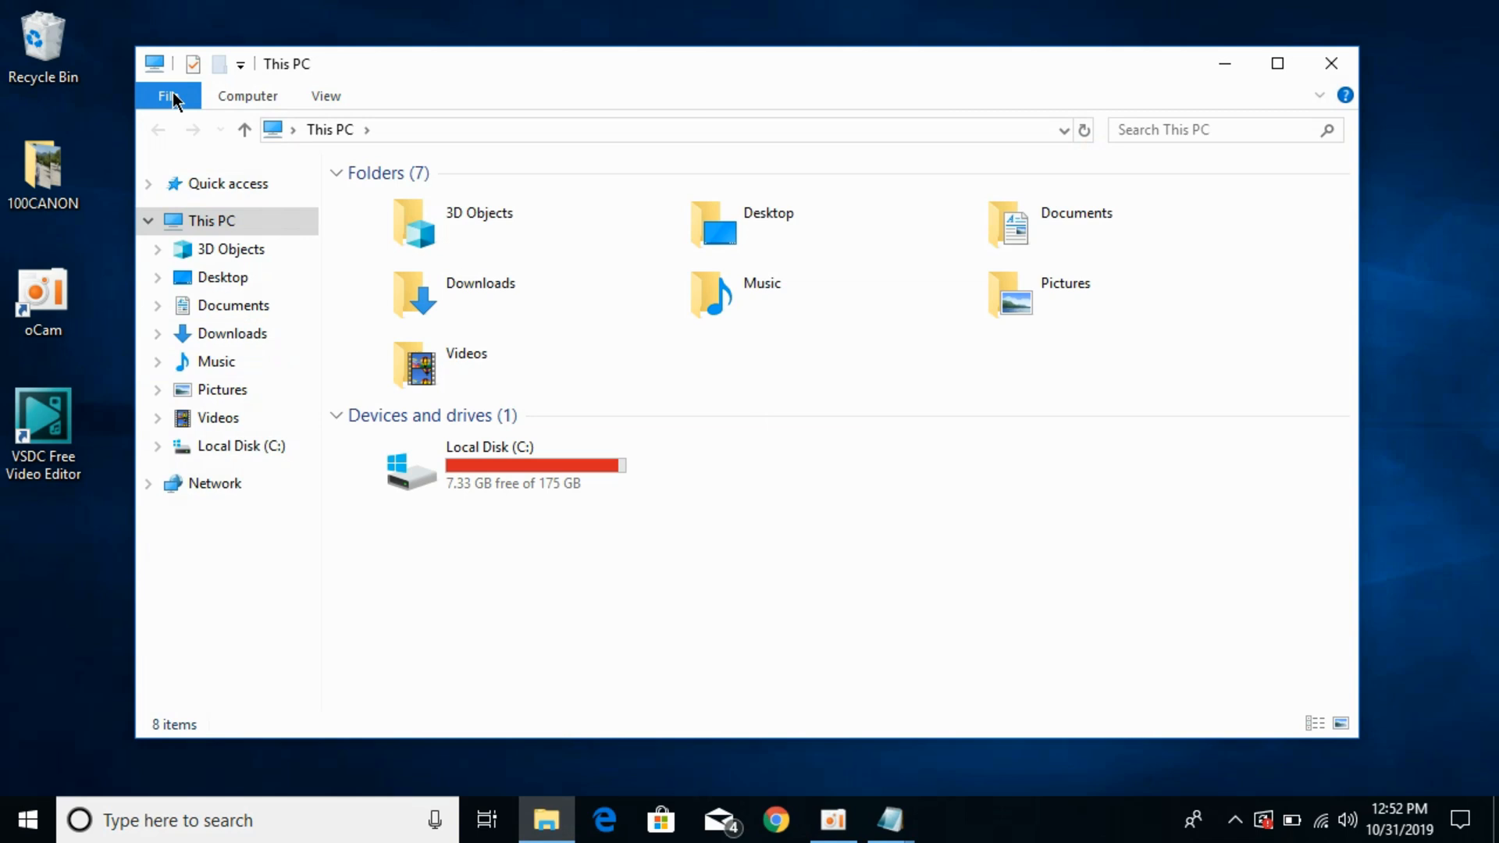
mouse_move(167, 96)
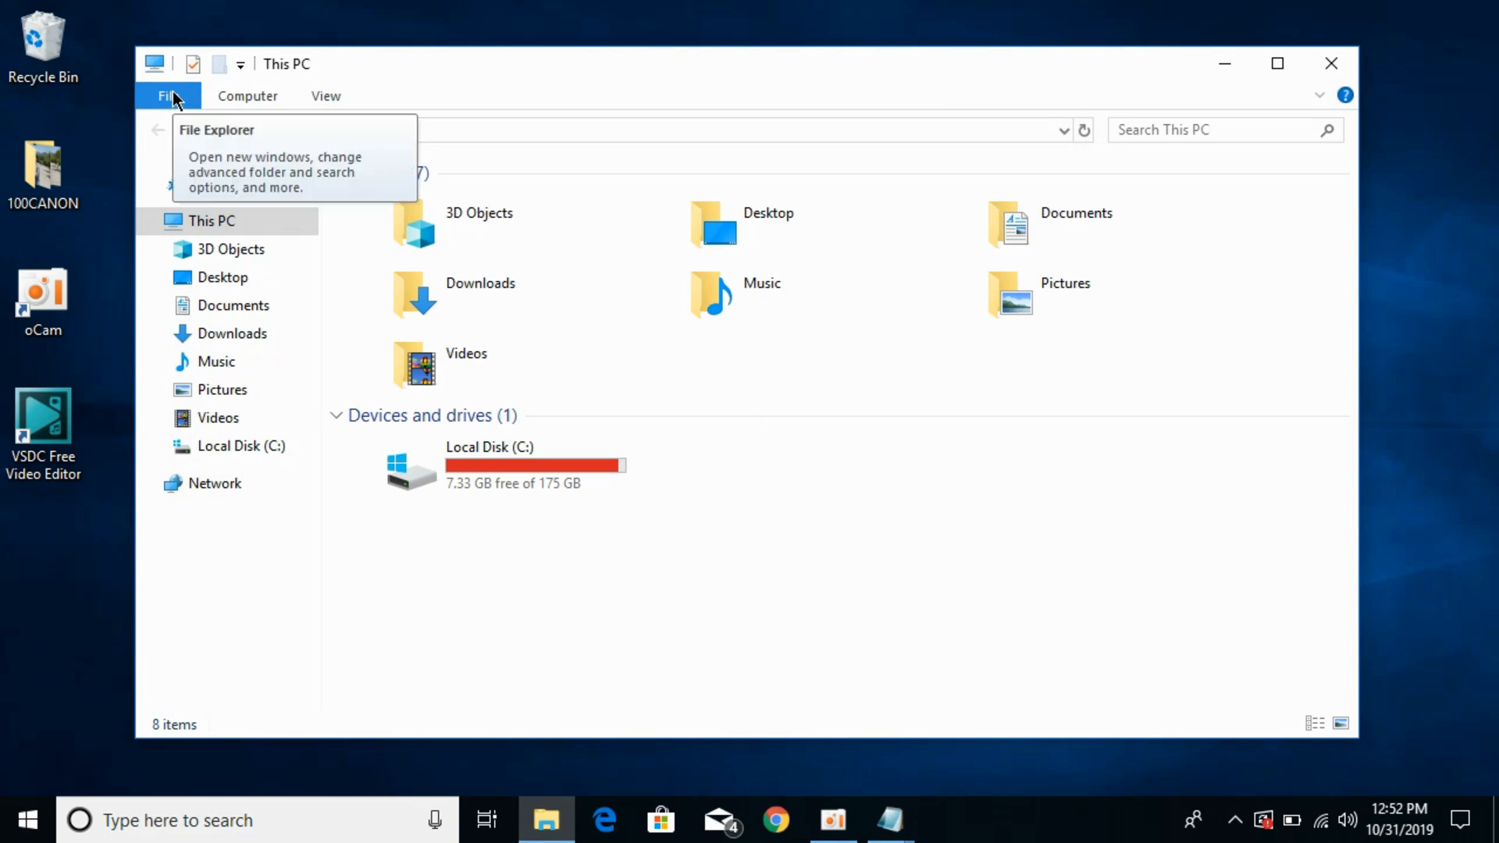
left_click(167, 94)
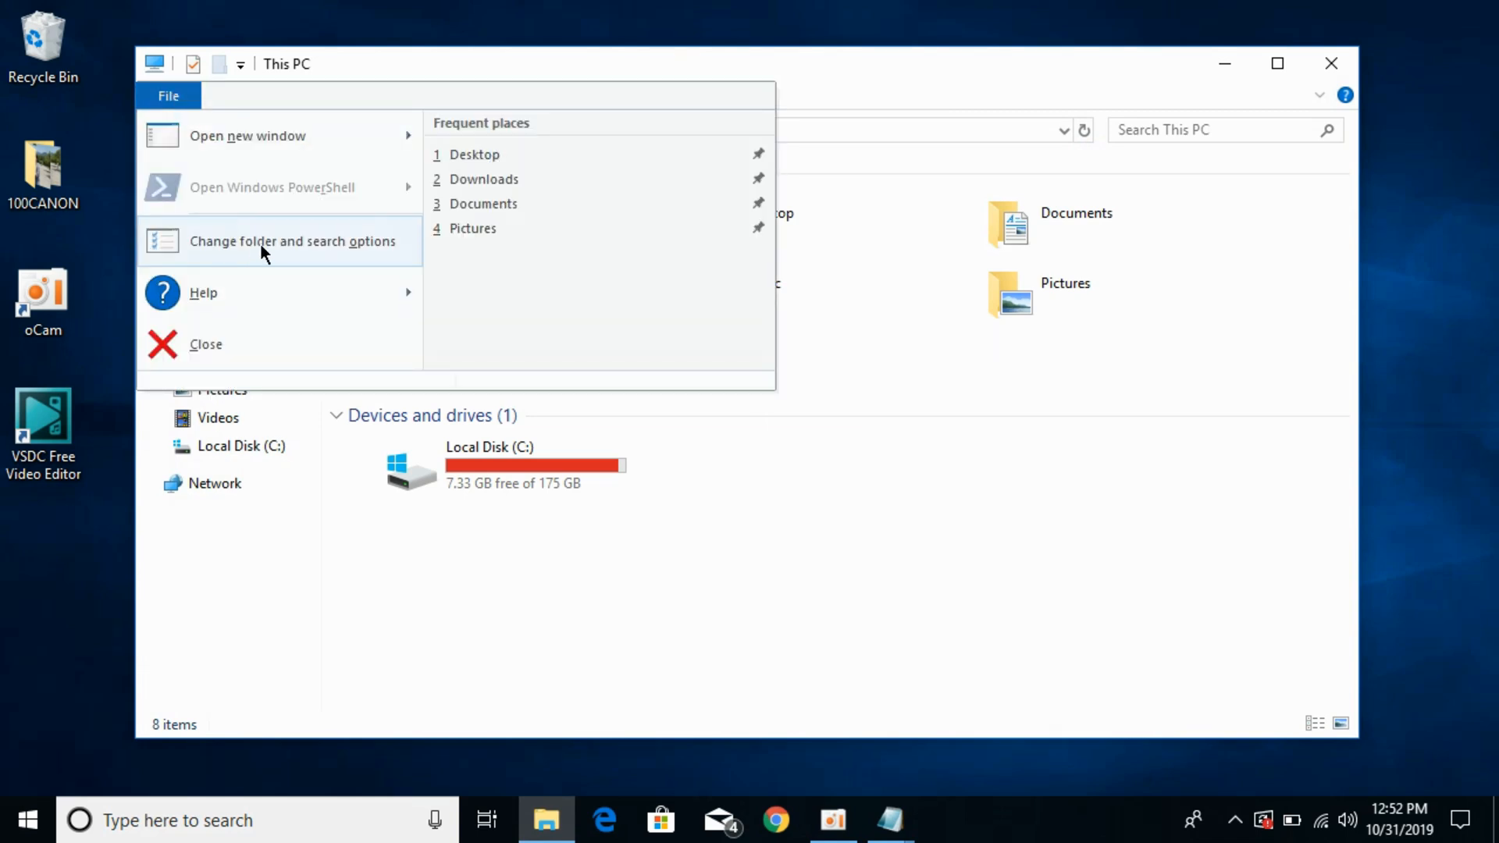
left_click(291, 241)
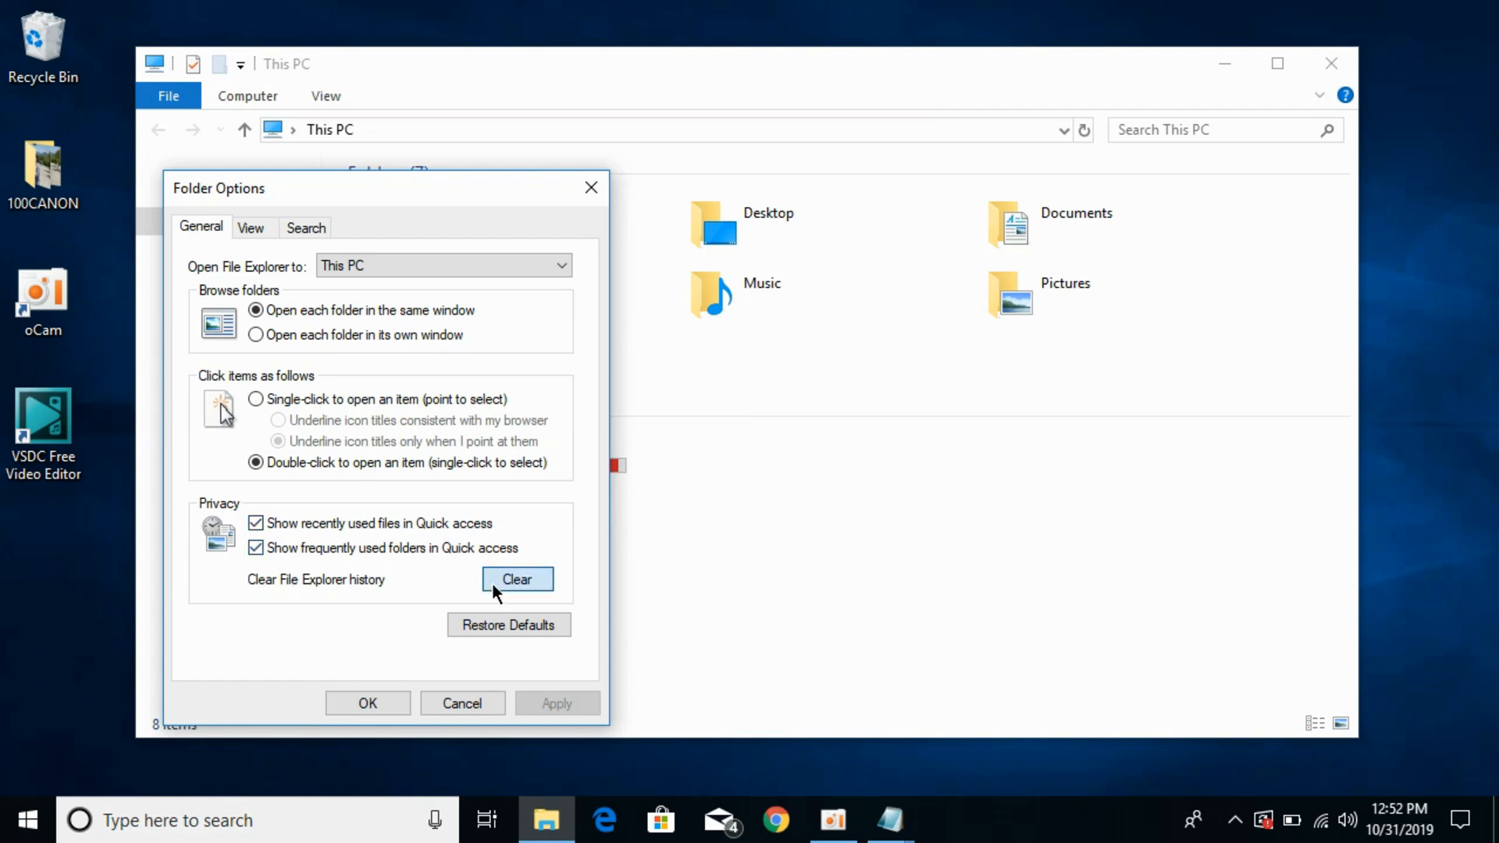
Step: Clear File Explorer history, set it to open to Quick access, confirm with OK and close the window
left_click(516, 579)
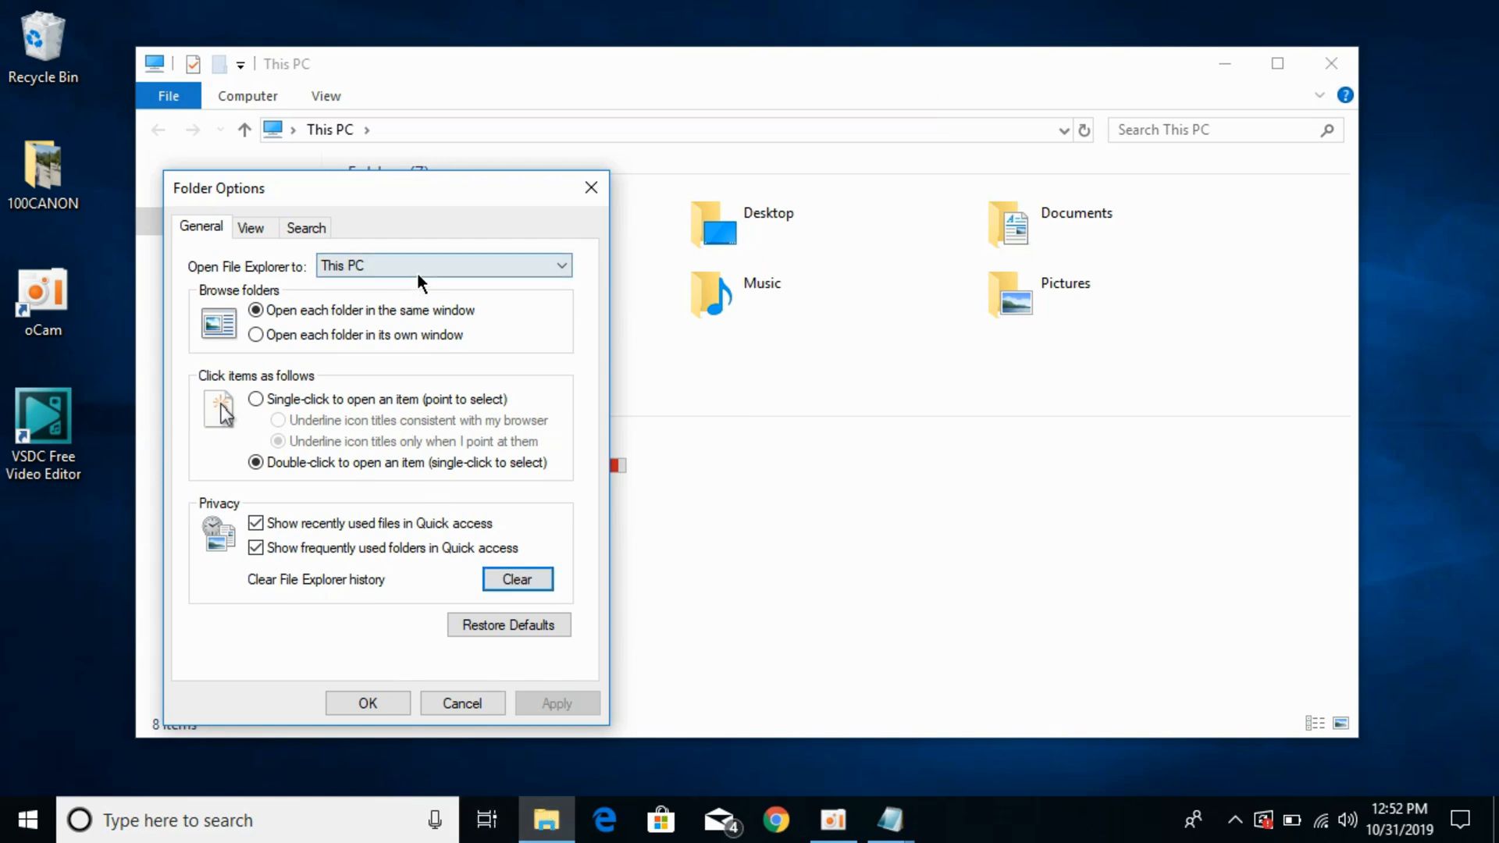
left_click(443, 266)
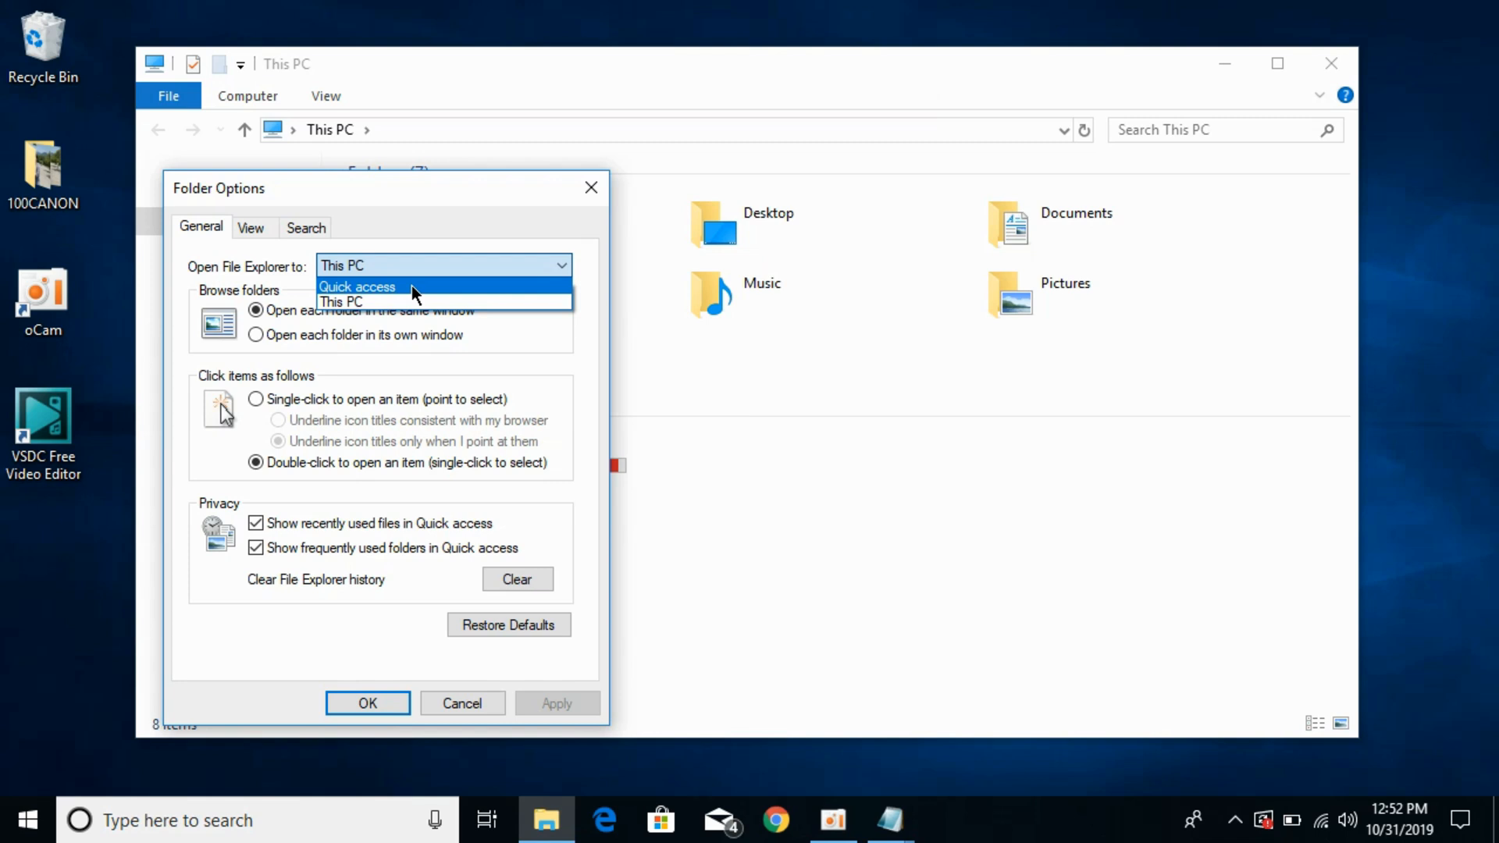
left_click(356, 285)
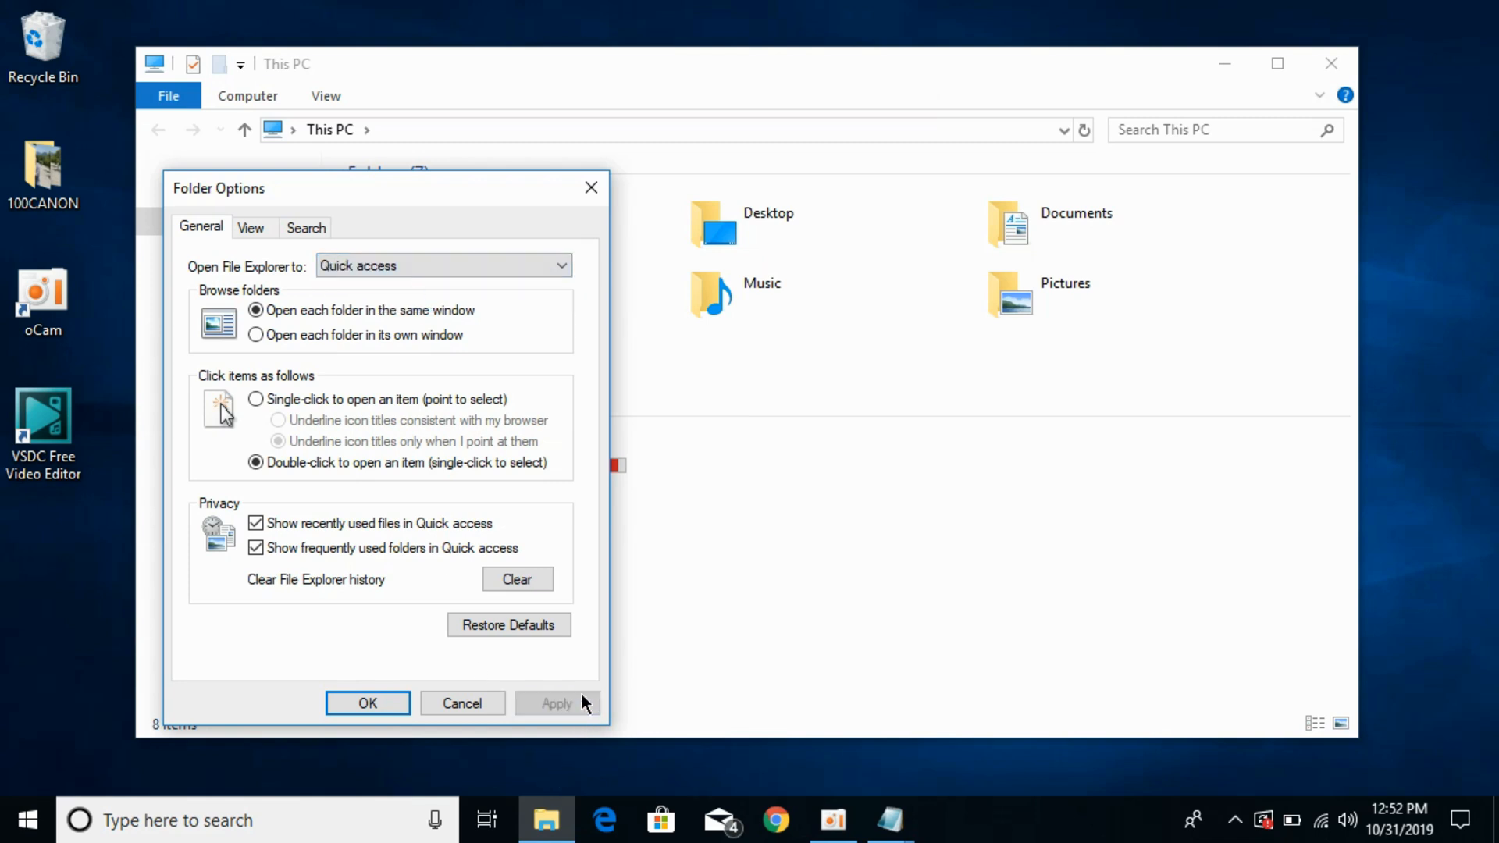
left_click(366, 702)
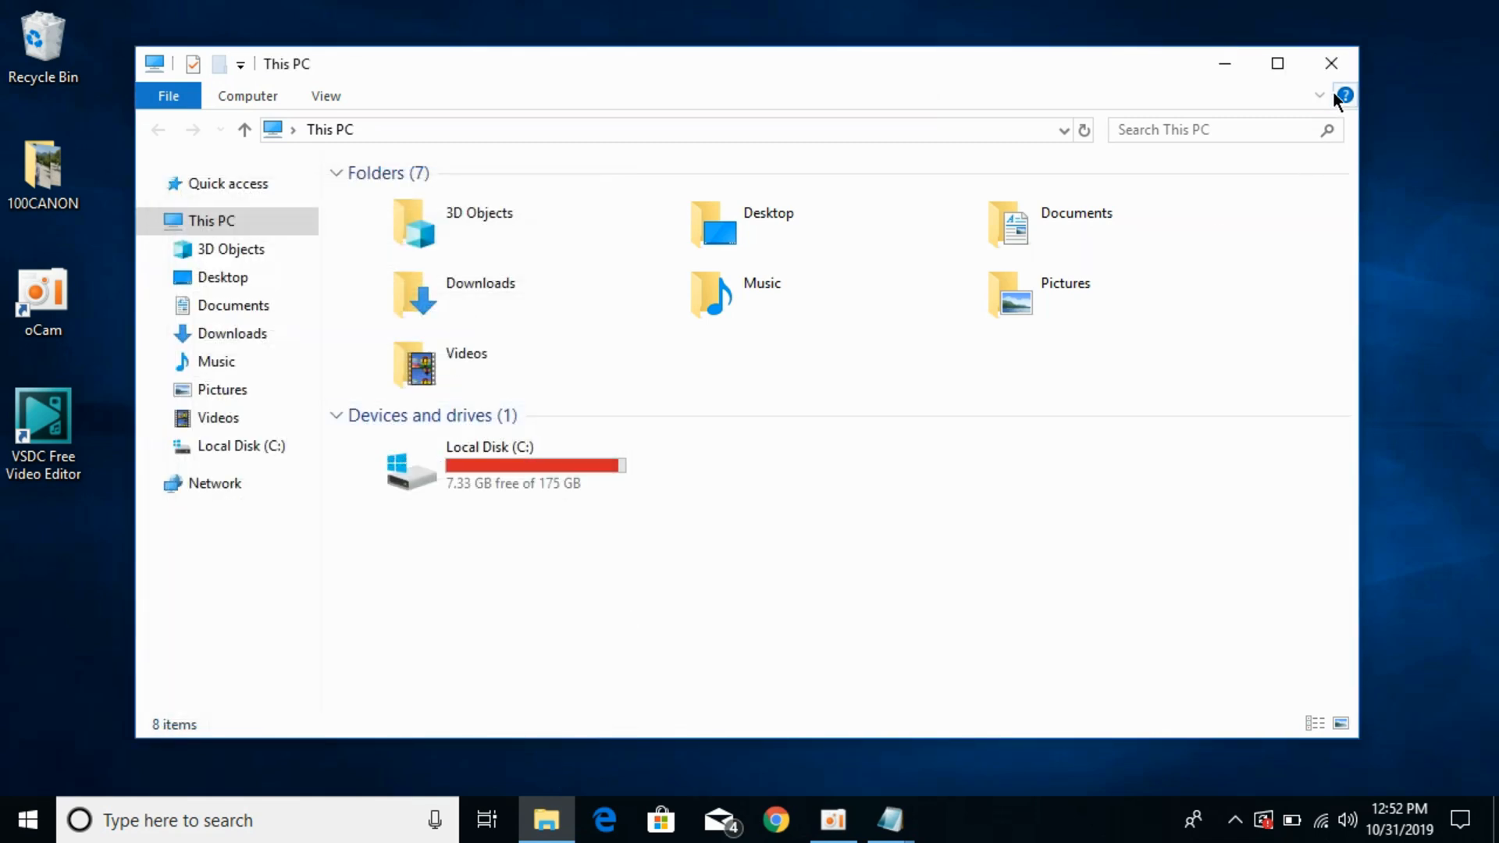
left_click(1329, 64)
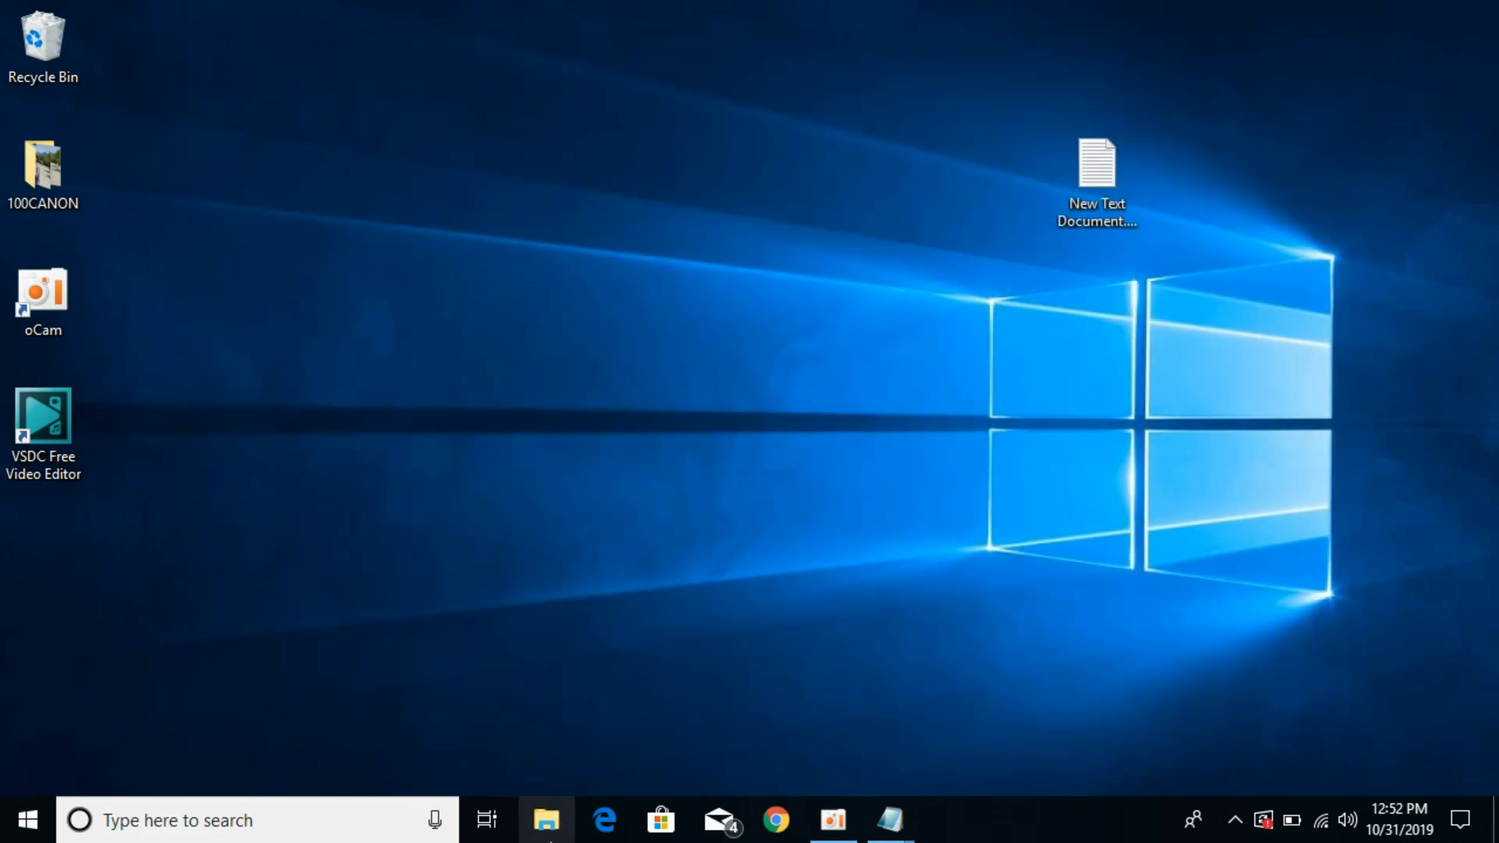
Step: Reopen File Explorer to verify it starts on Quick access with no recent files
left_click(546, 821)
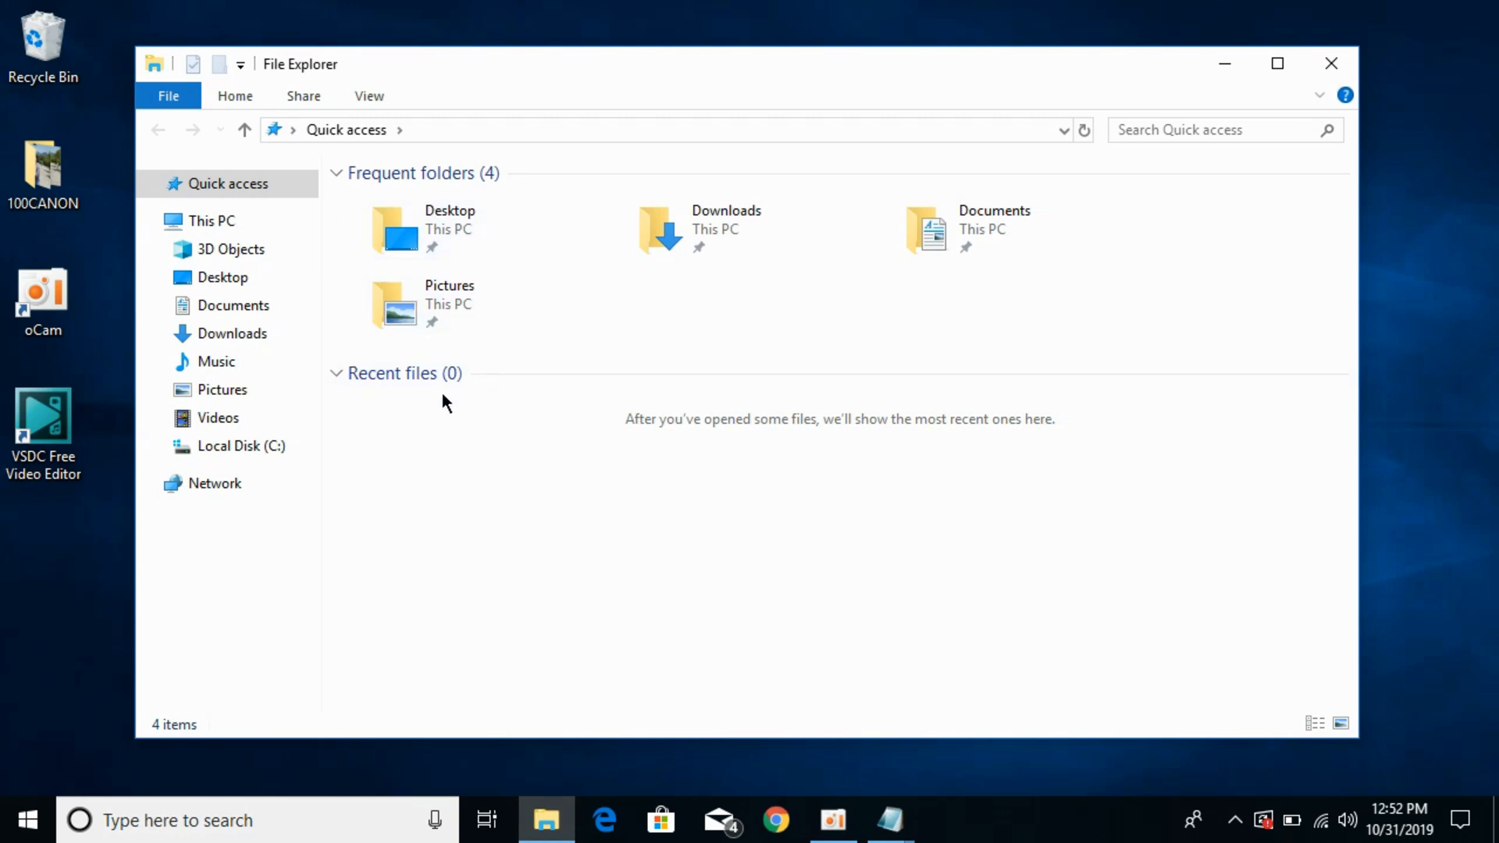
mouse_move(484, 399)
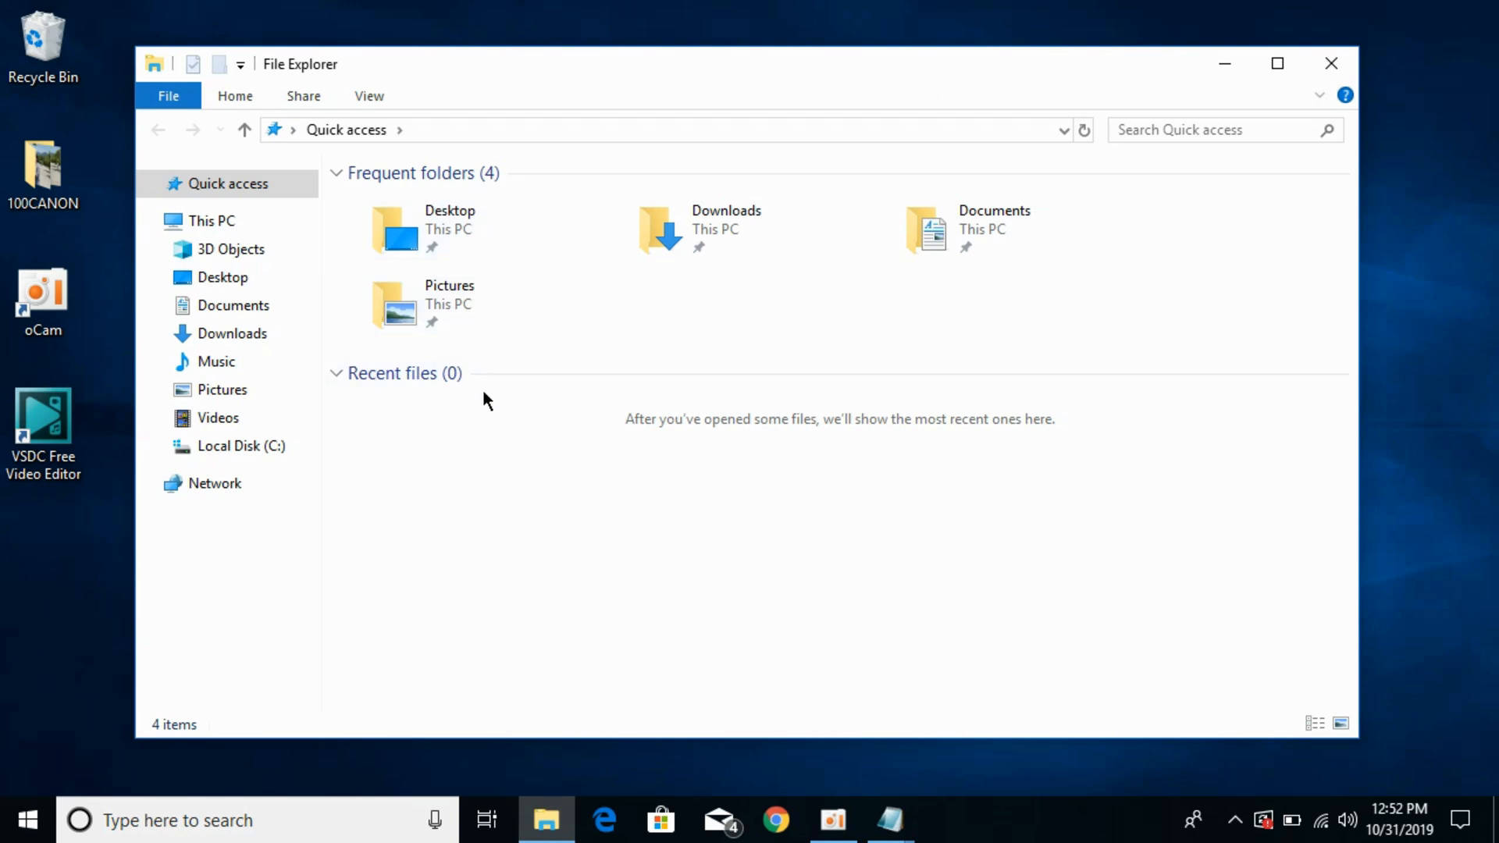
mouse_move(612, 494)
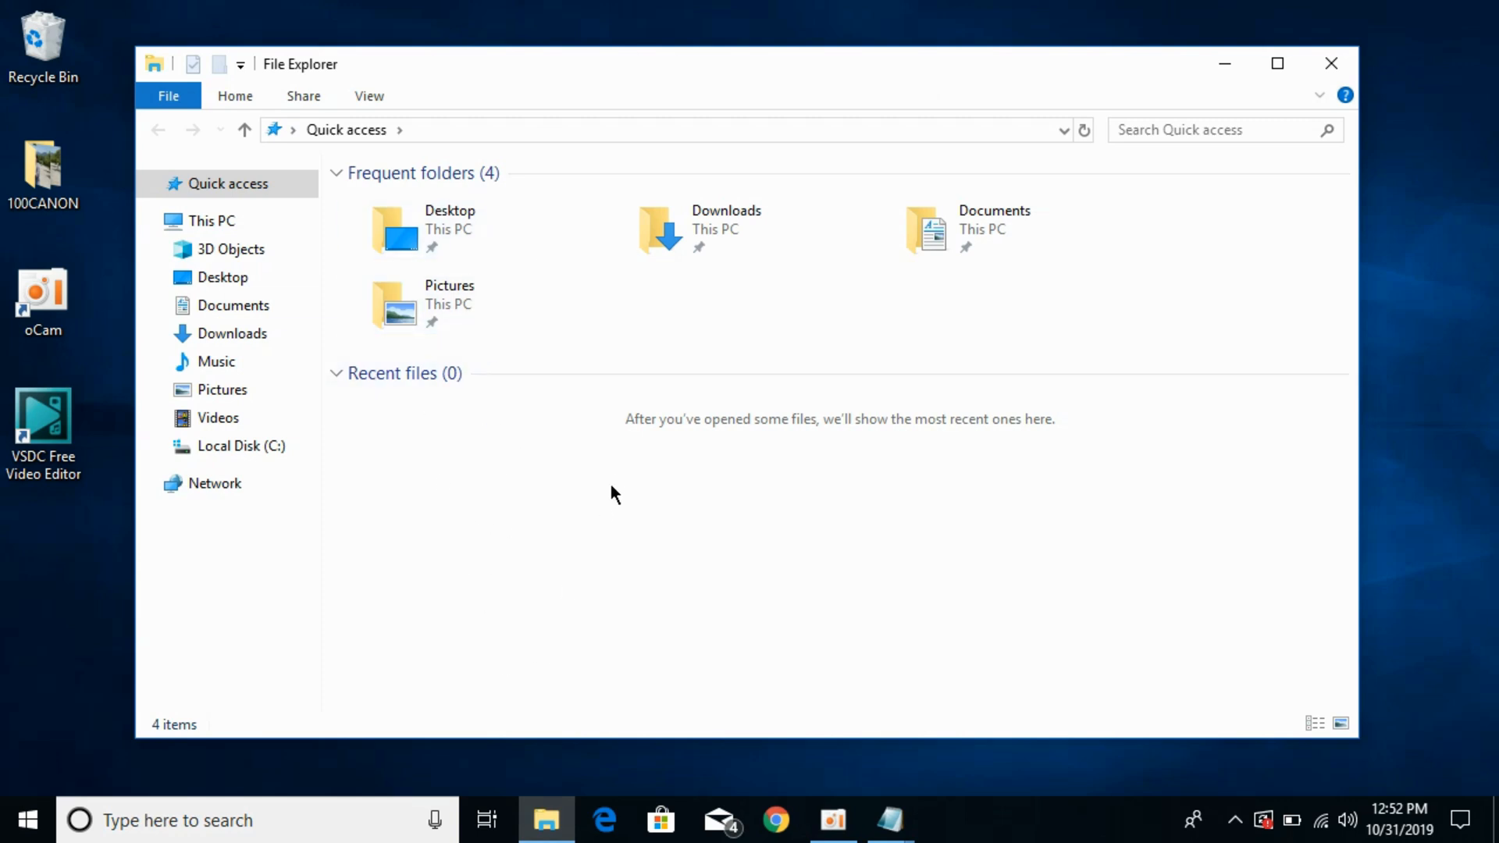